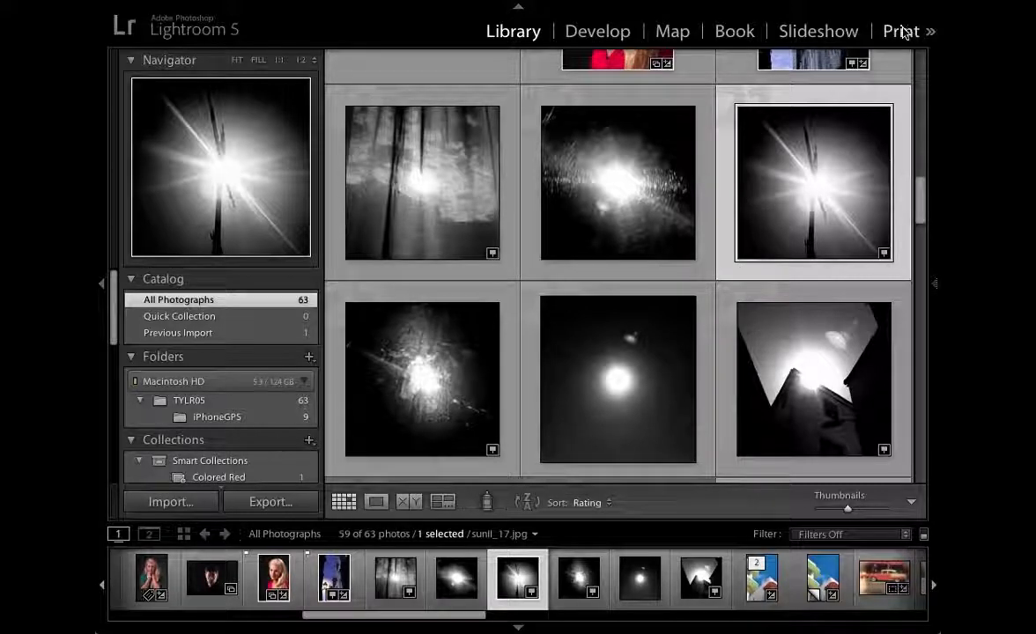
# - Switch from the Library to the Print module's layout workspace
pyautogui.click(898, 32)
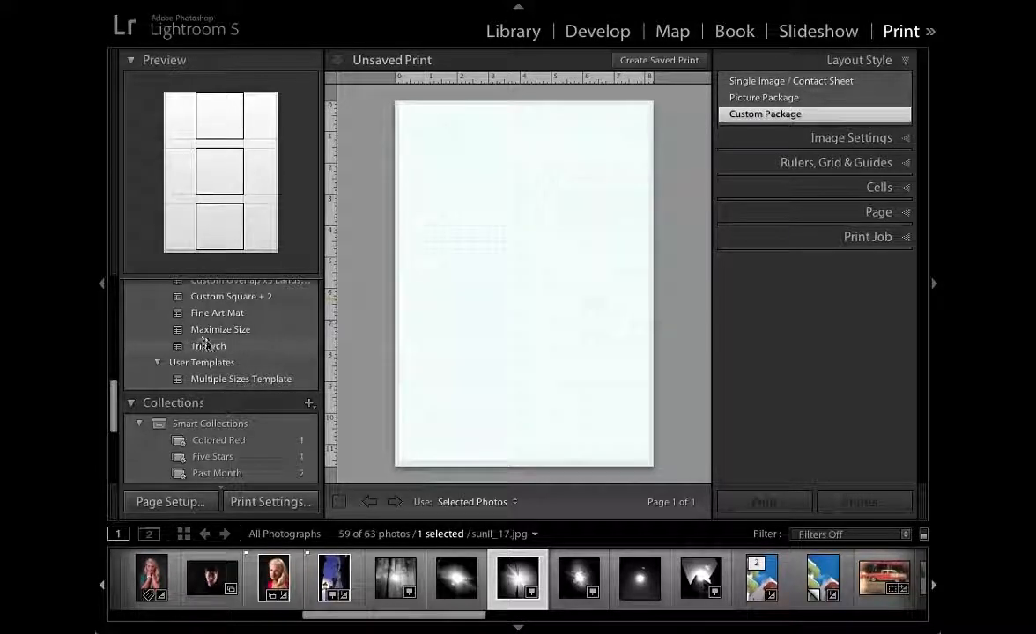
# - Apply the Triptych template and select photos in the filmstrip to fill its three cells
pyautogui.click(208, 345)
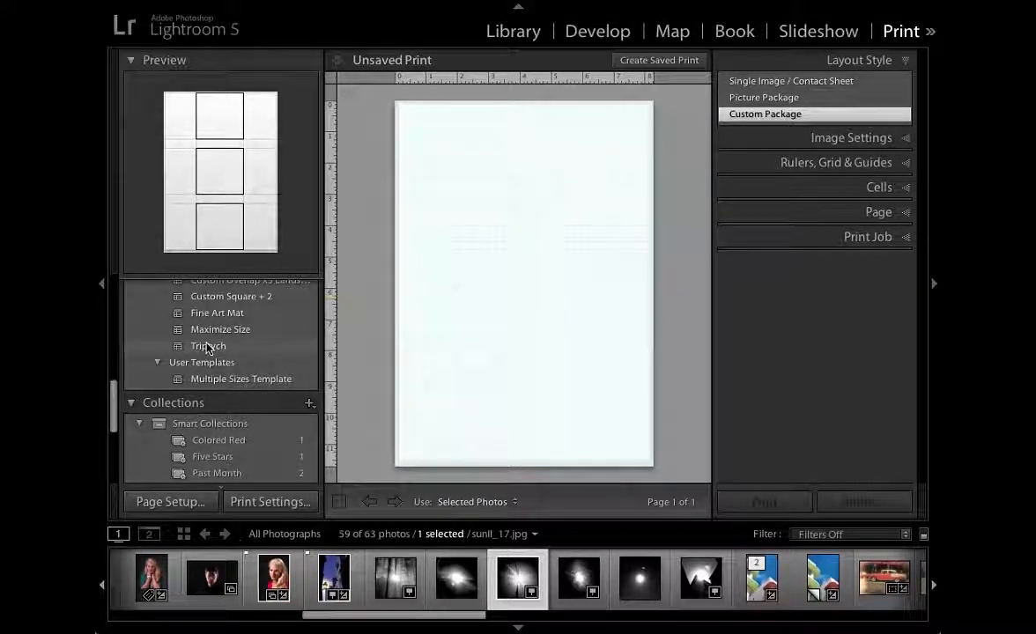
pyautogui.click(208, 346)
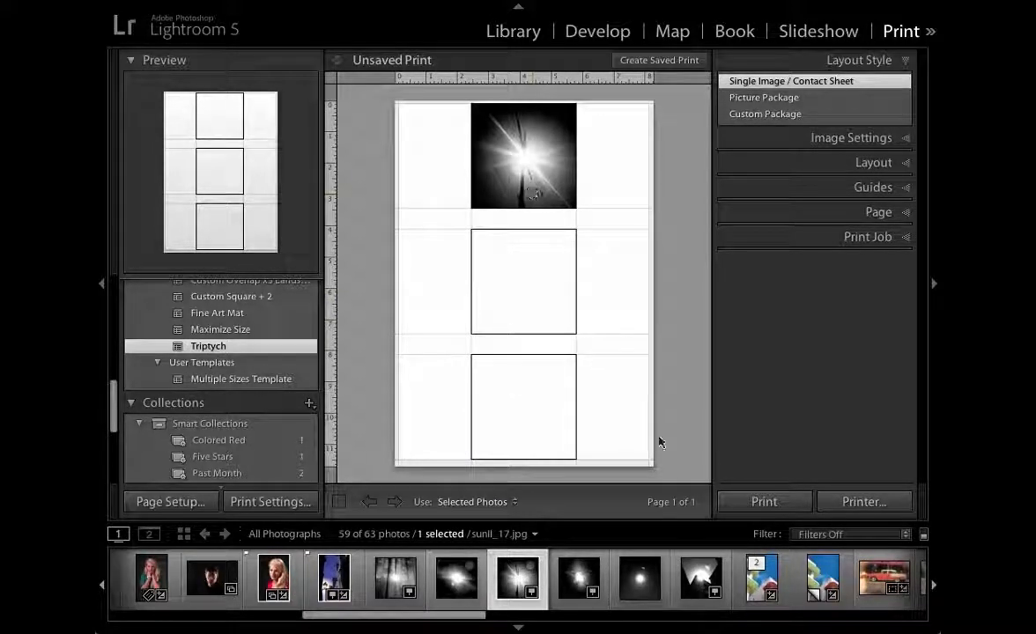
pyautogui.click(639, 577)
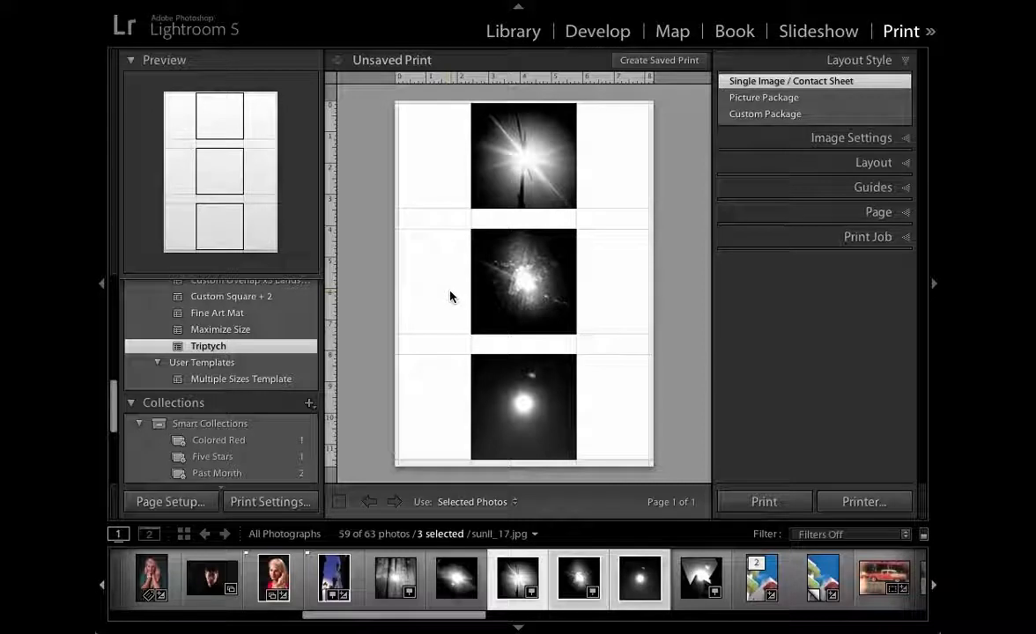
pyautogui.click(455, 578)
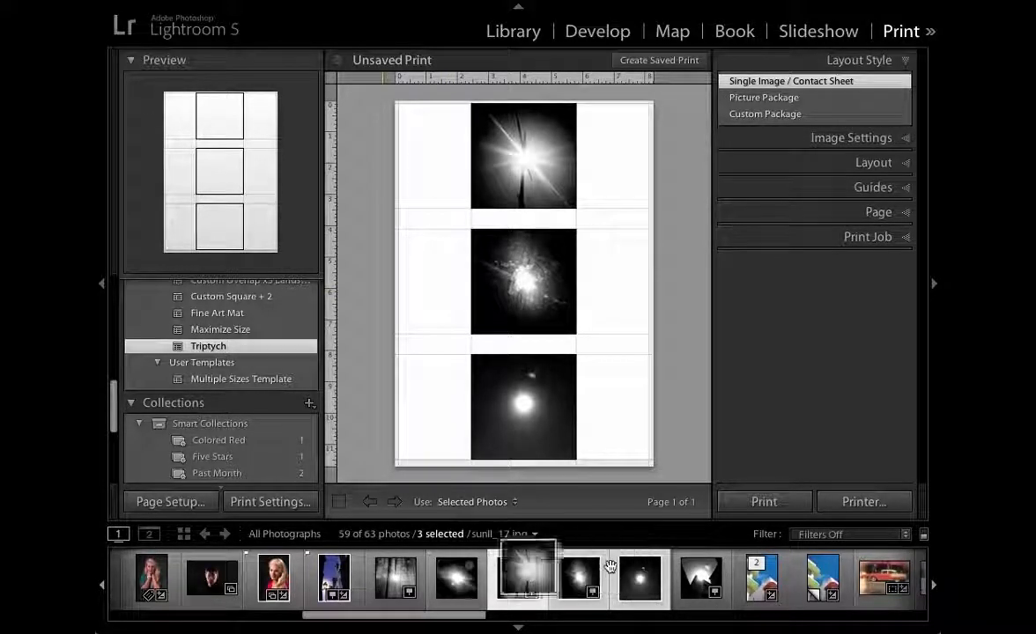
# - After the reorder warning, reselect the forest, sunburst and angled building photos
pyautogui.moveTo(526, 577); pyautogui.dragTo(581, 578)
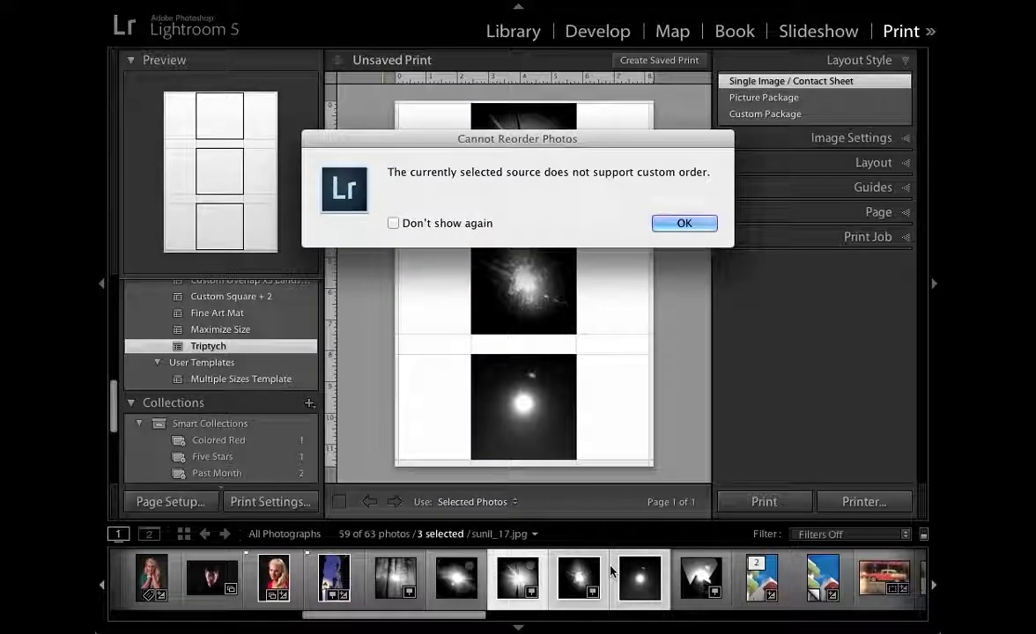
pyautogui.click(683, 222)
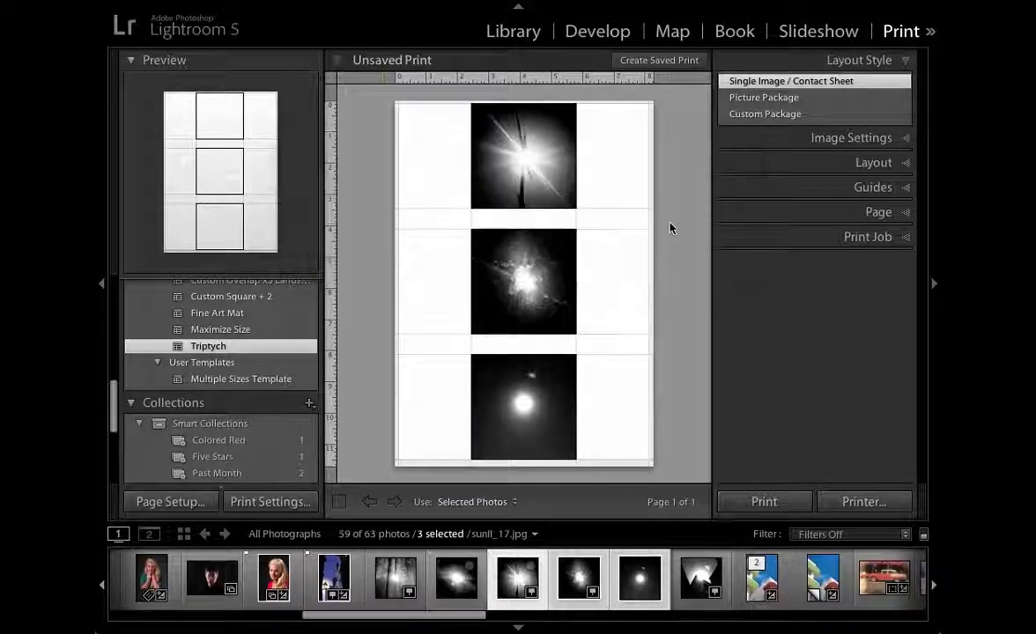
pyautogui.click(395, 578)
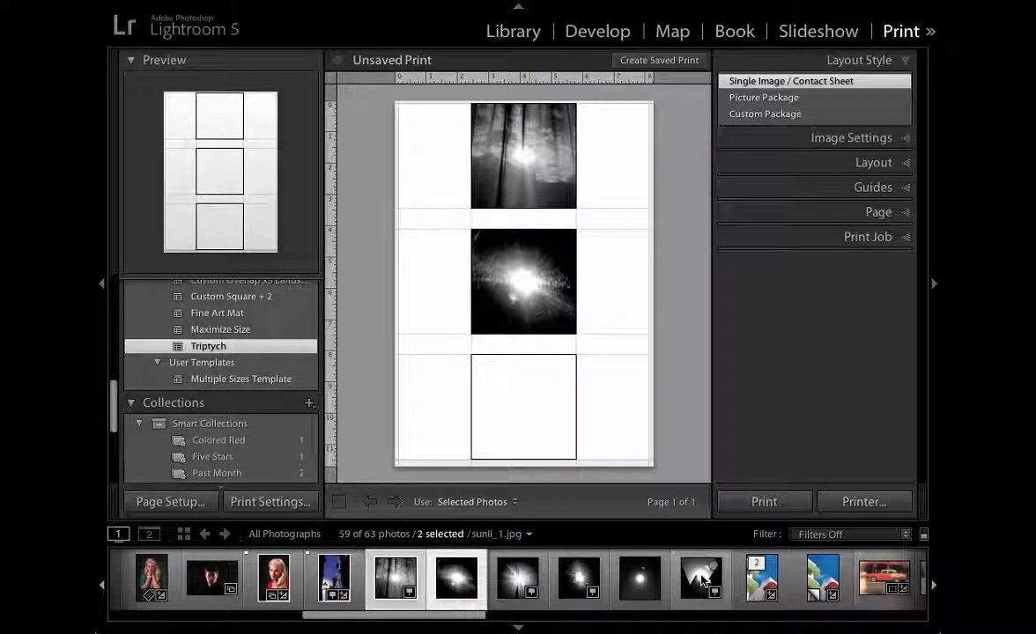
pyautogui.click(700, 578)
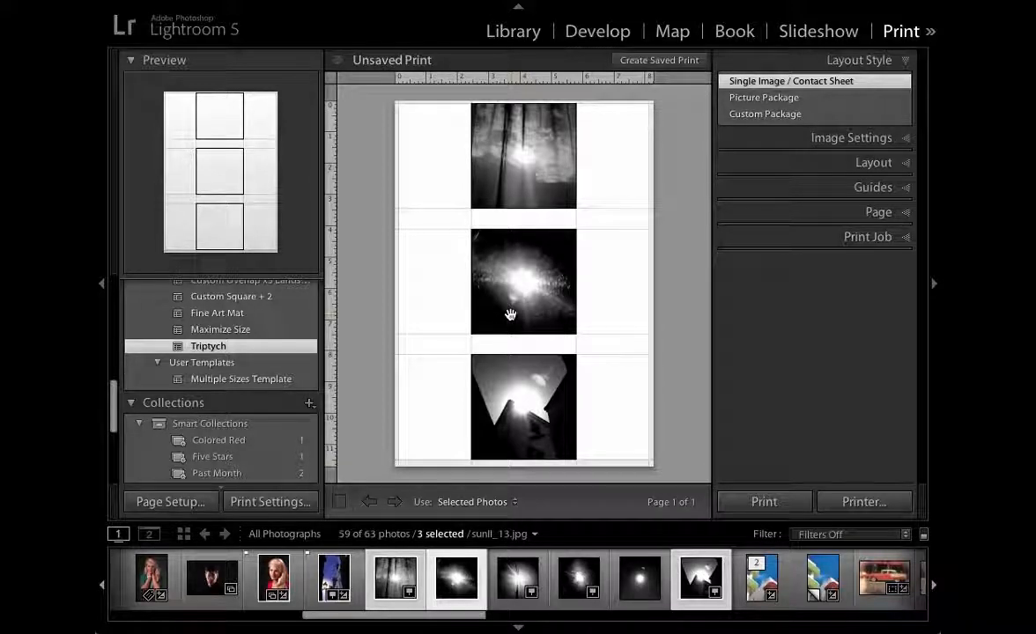
pyautogui.moveTo(465, 261)
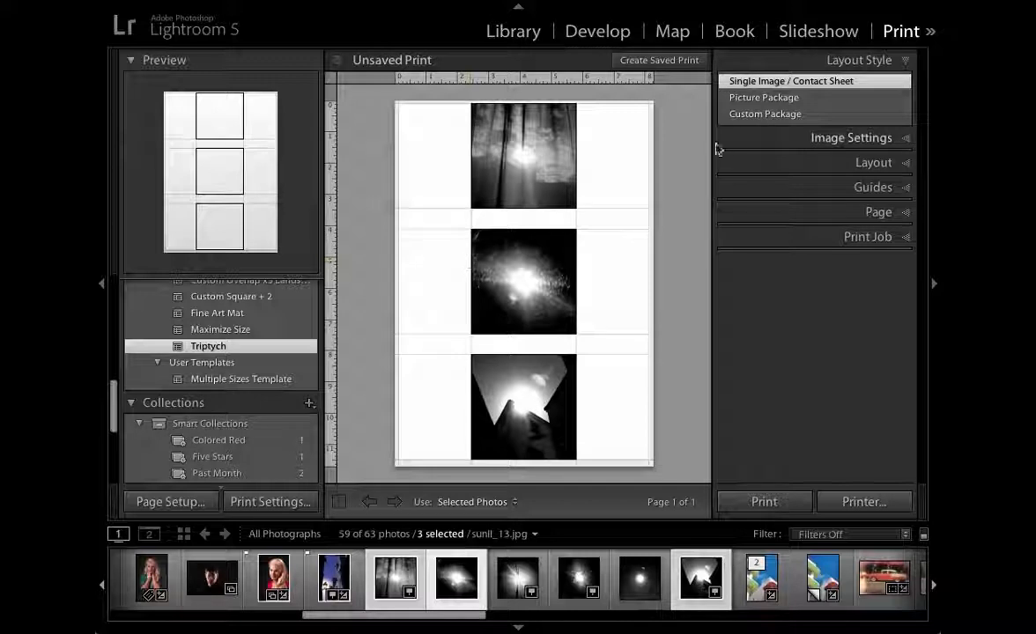
# - Switch to Custom Package and set the page to landscape orientation in Page Setup
pyautogui.click(764, 113)
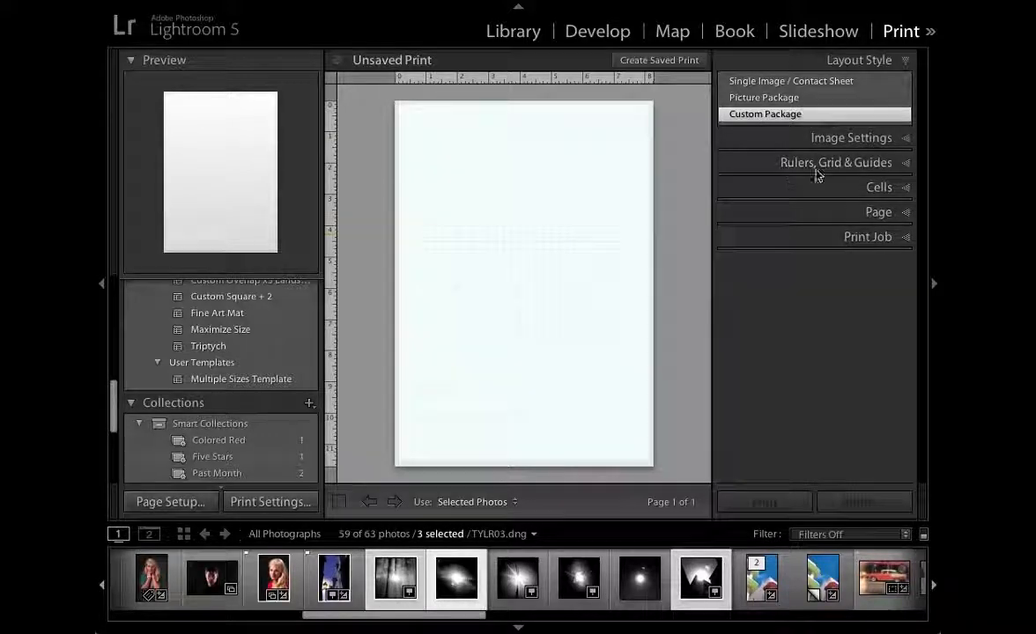
pyautogui.click(169, 500)
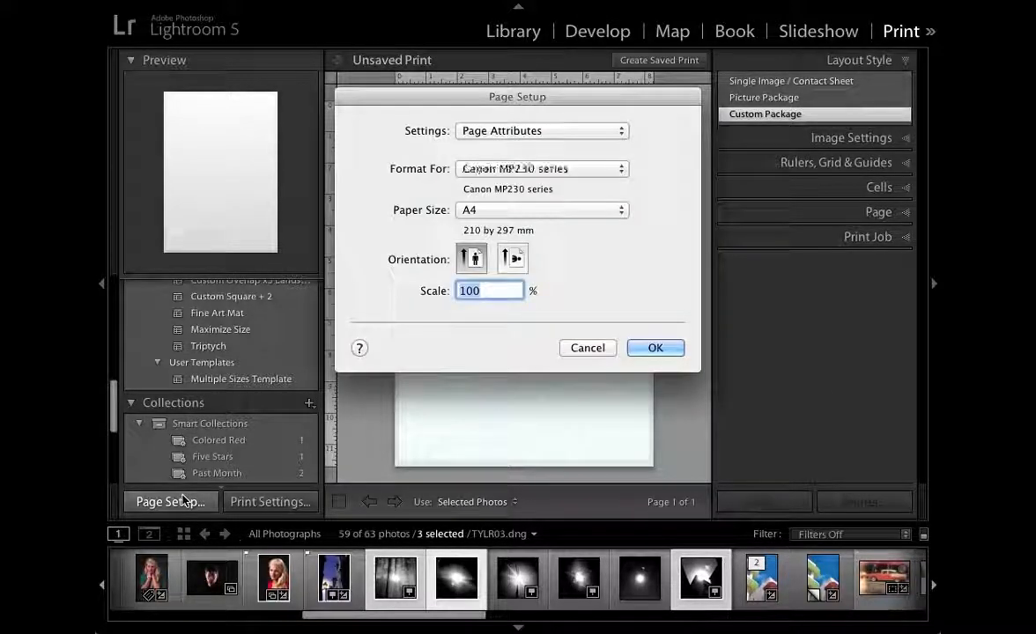
pyautogui.click(512, 257)
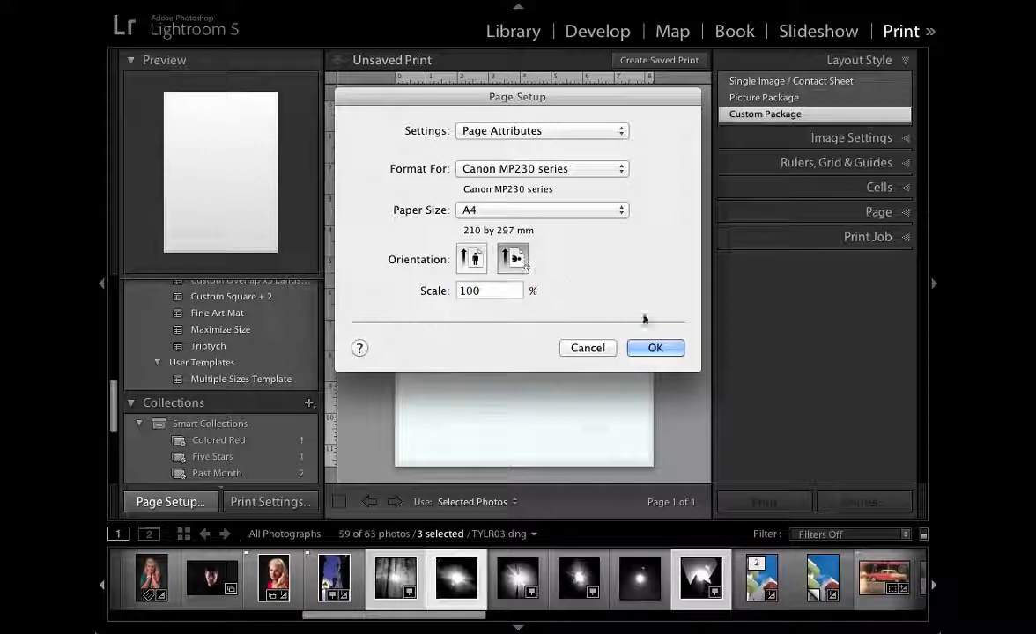
pyautogui.click(655, 347)
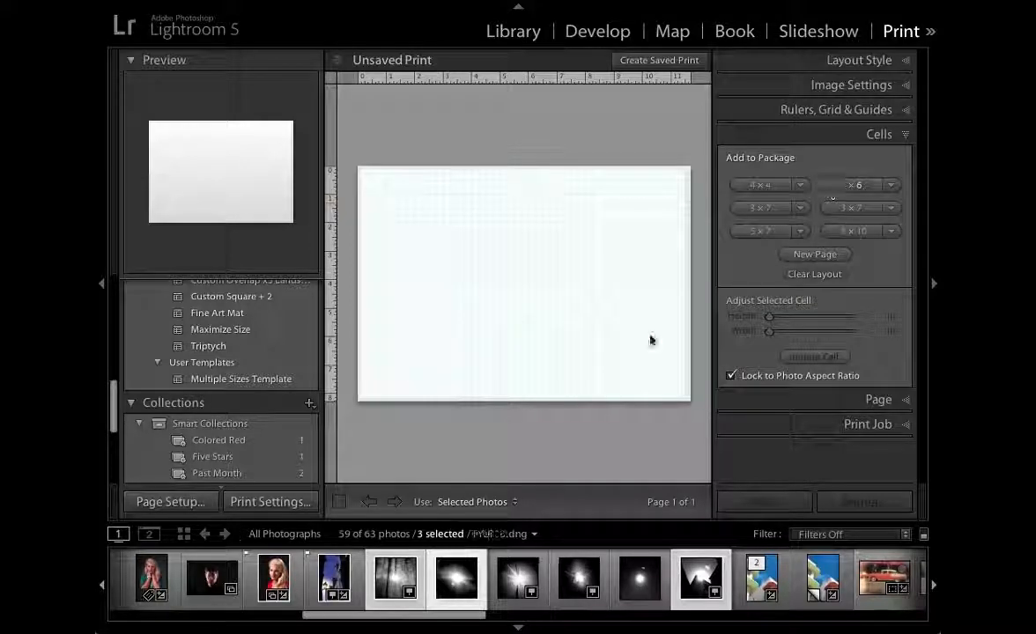
# - Add a cell and edit its size to a custom square 3 × 3 inches
pyautogui.click(457, 578)
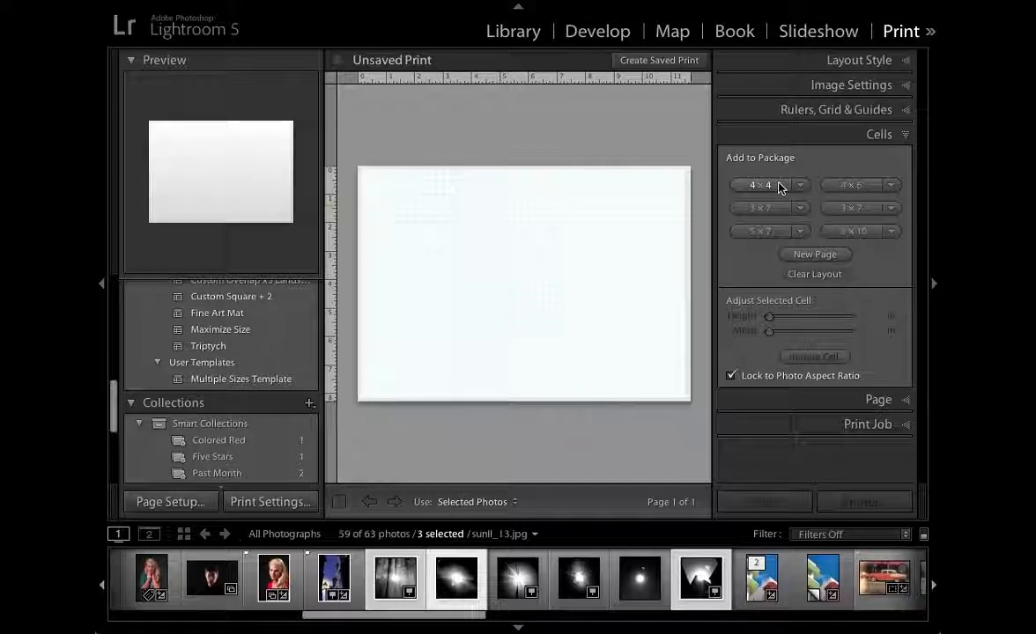
pyautogui.click(761, 185)
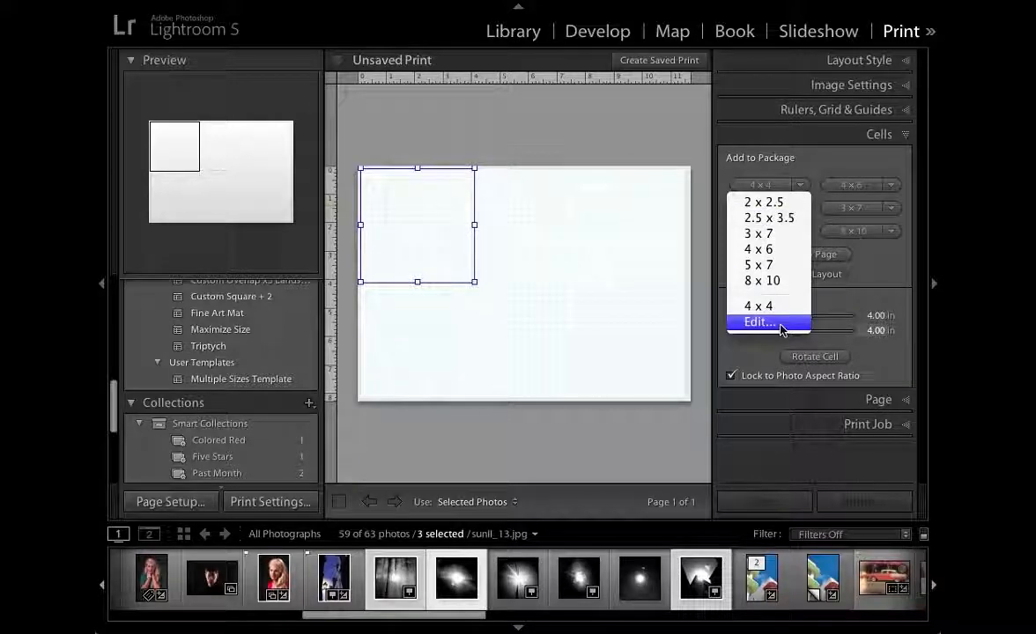
pyautogui.click(758, 321)
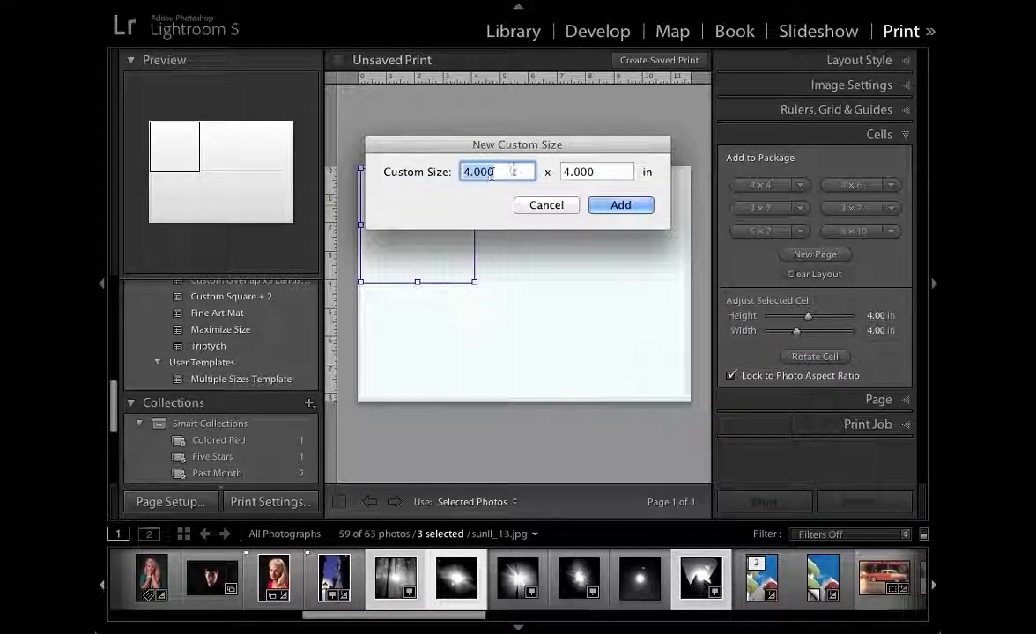
pyautogui.write('3')
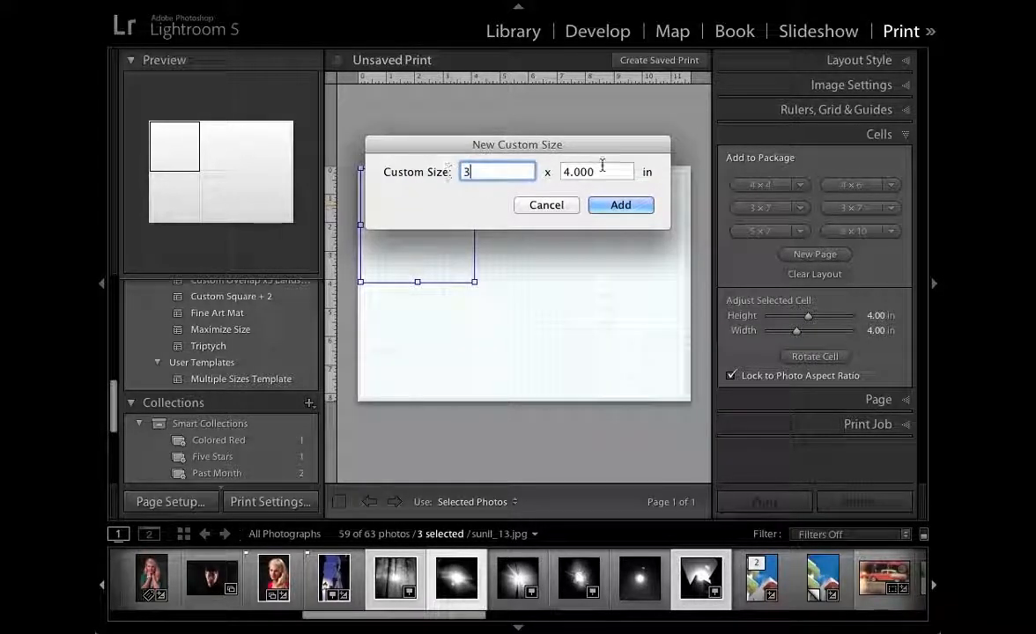
pyautogui.click(621, 204)
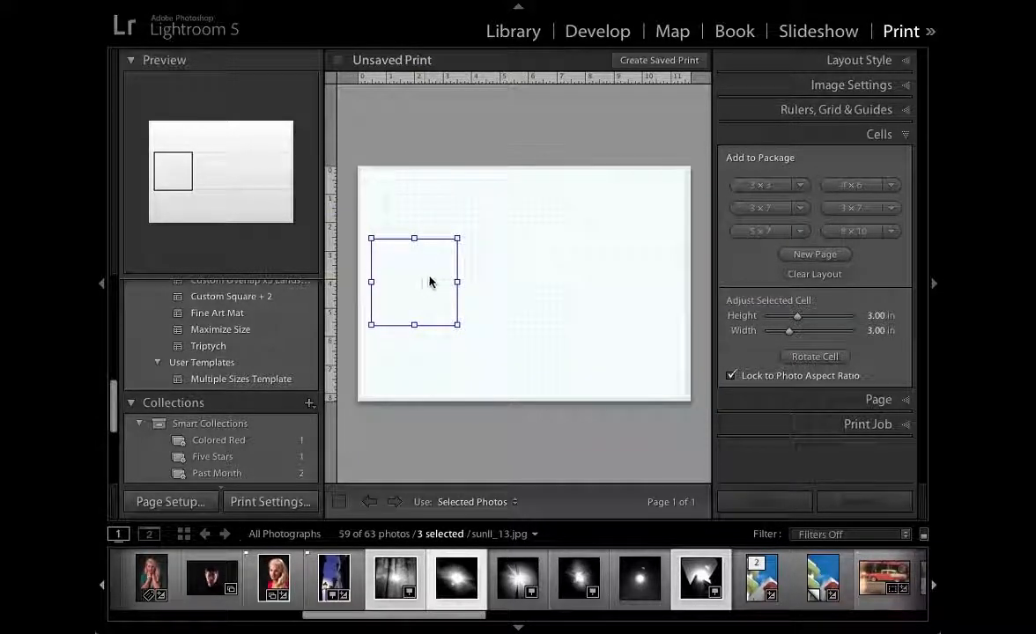
# - Set Grid Snap to Grid and drag the square cell toward the page's upper left
pyautogui.click(835, 109)
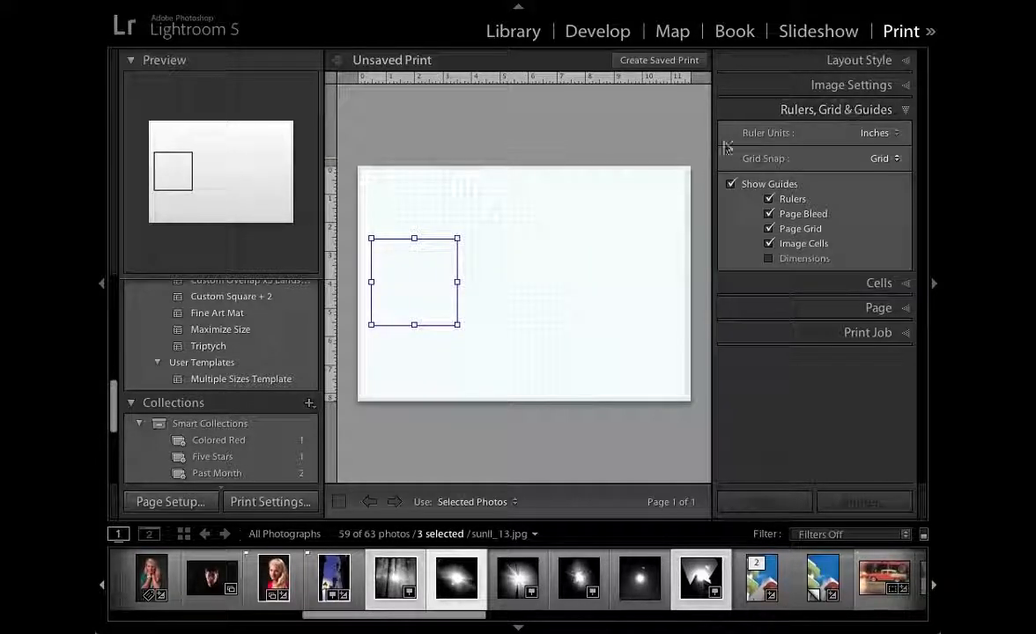
pyautogui.click(885, 159)
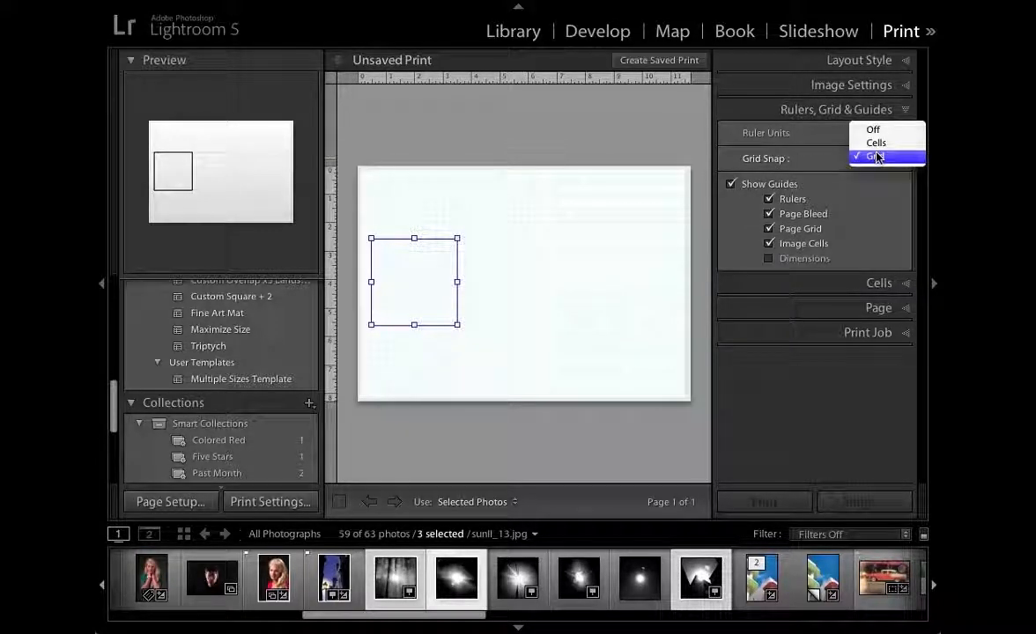
pyautogui.click(878, 155)
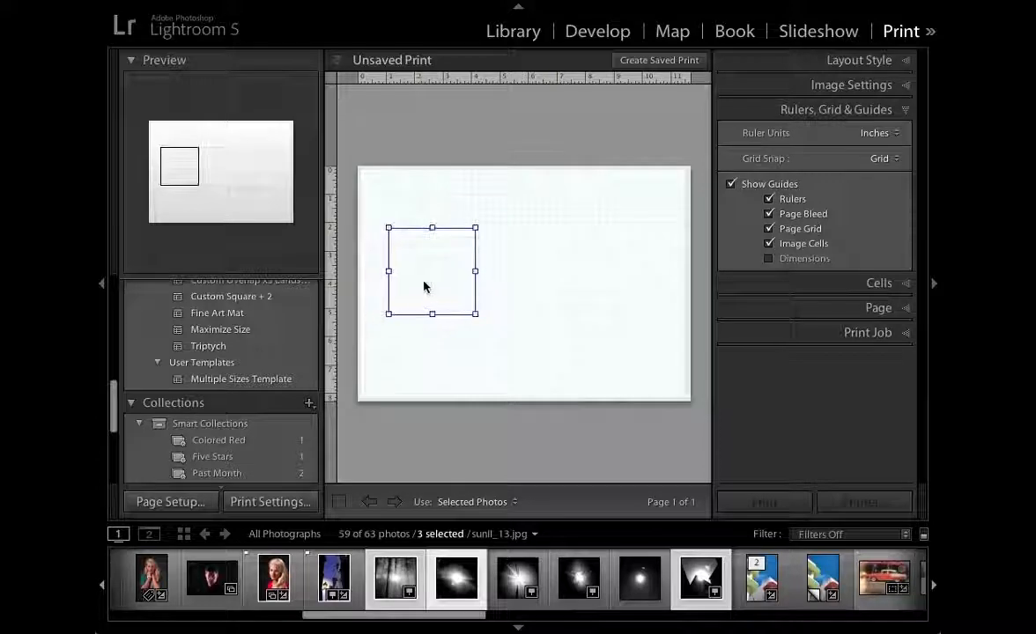
pyautogui.moveTo(430, 271); pyautogui.dragTo(414, 262)
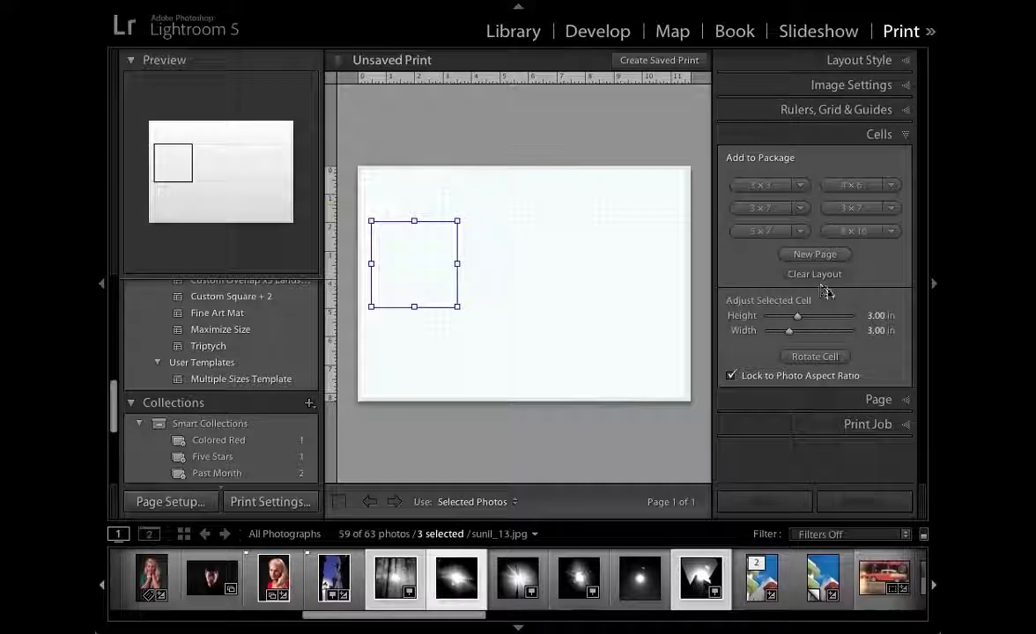
# - Add cells and drag them into an evenly spaced row of three squares, adjusting the left cell's size
pyautogui.click(763, 185)
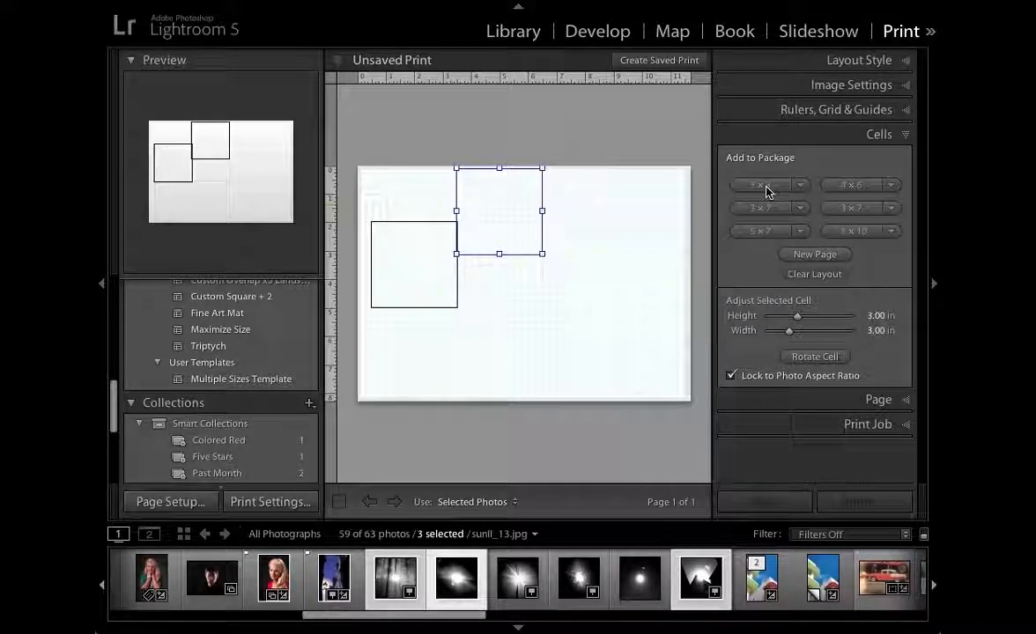
pyautogui.moveTo(500, 211); pyautogui.dragTo(521, 264)
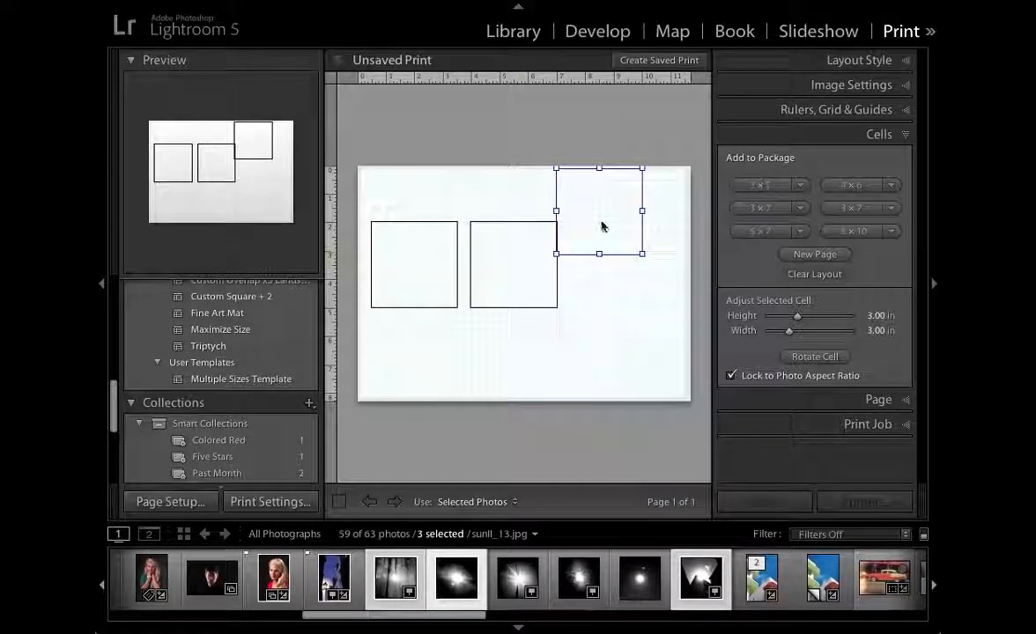
pyautogui.moveTo(599, 209); pyautogui.dragTo(627, 282)
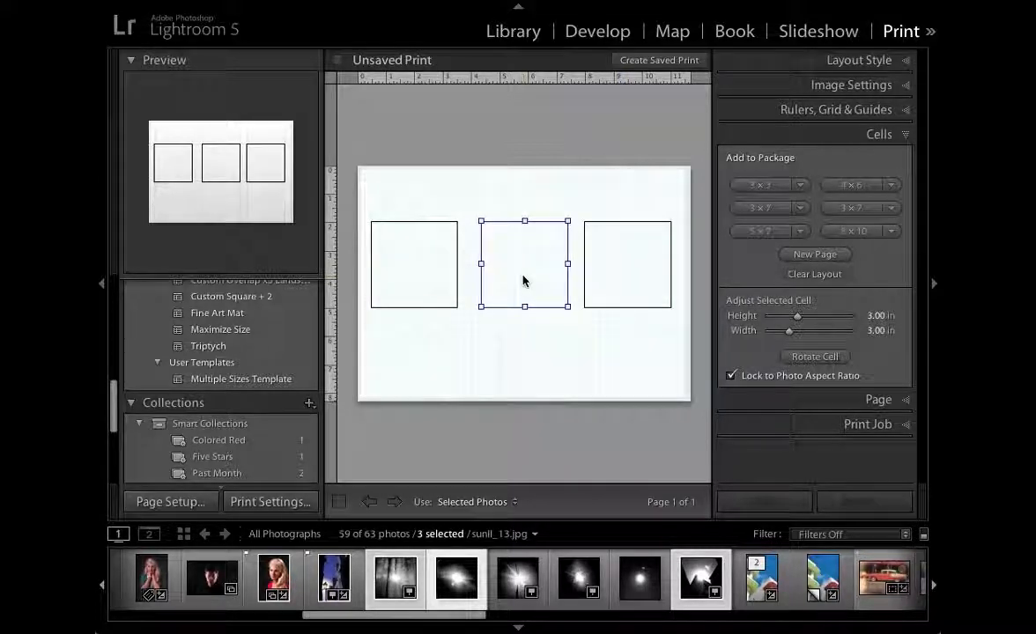
pyautogui.moveTo(525, 264); pyautogui.dragTo(520, 256)
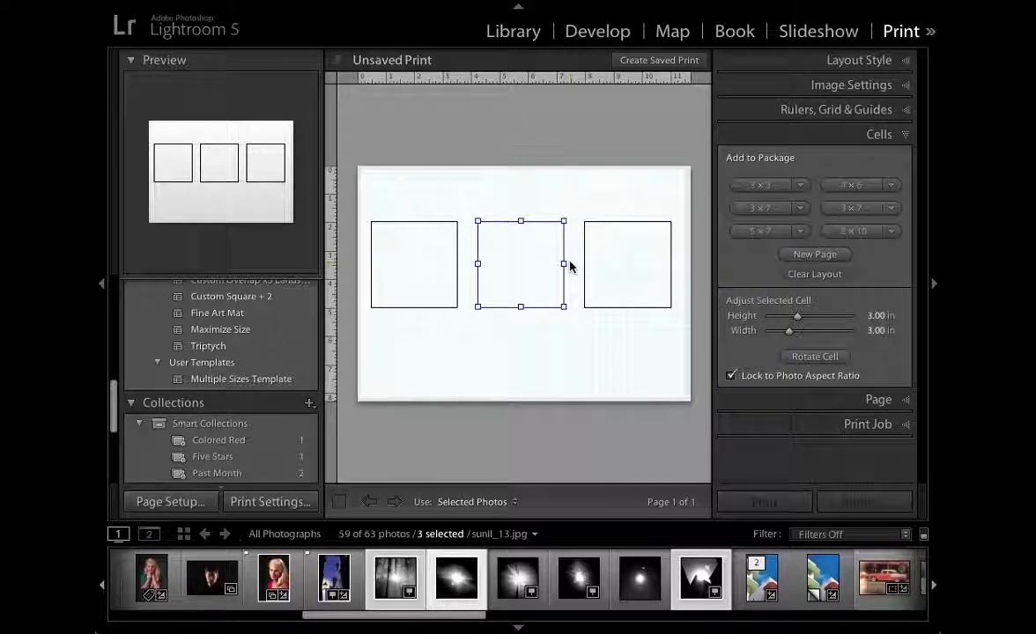
pyautogui.moveTo(520, 265); pyautogui.dragTo(414, 265)
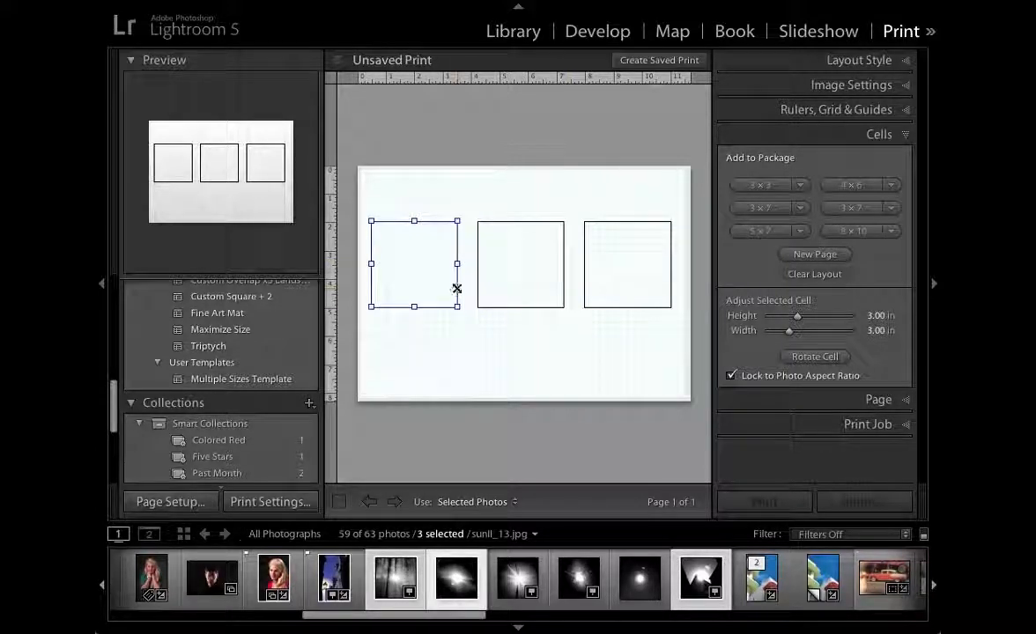
pyautogui.moveTo(458, 307); pyautogui.dragTo(466, 317)
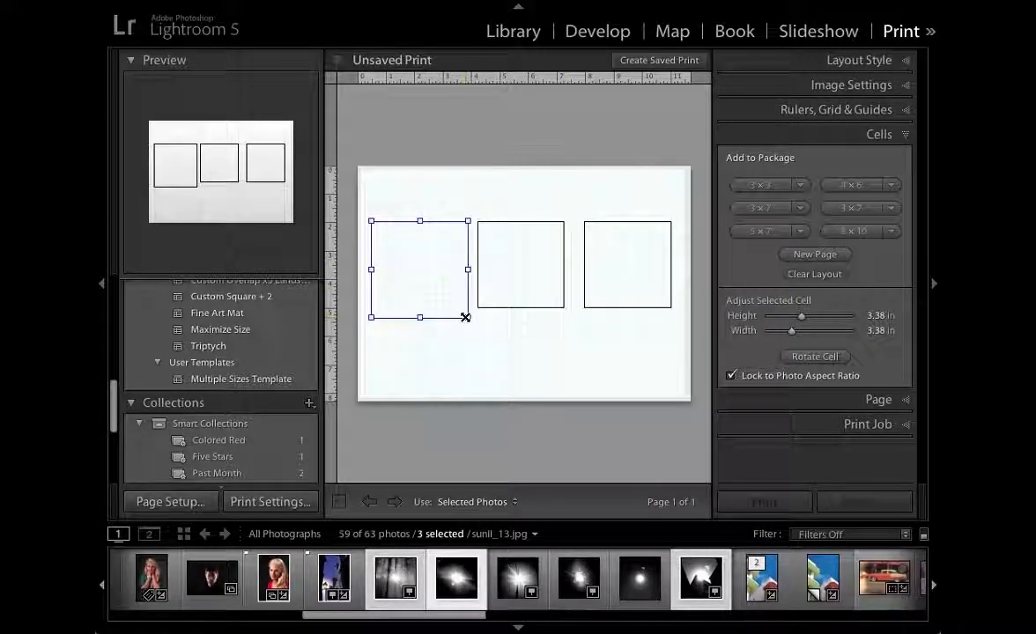
pyautogui.moveTo(465, 316); pyautogui.dragTo(465, 314)
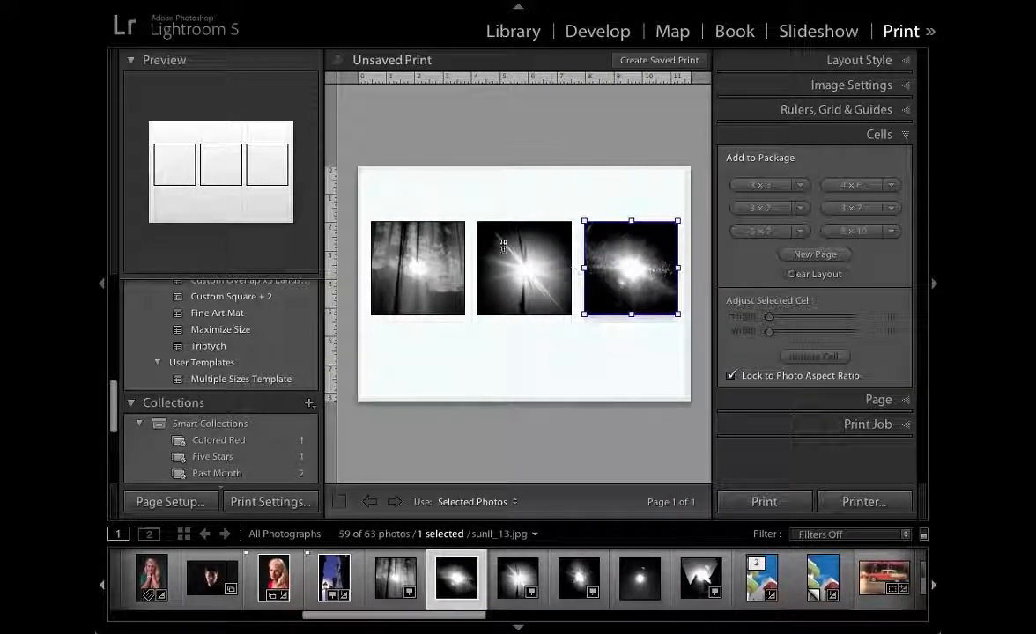
# - Put the angled building photo in the right cell and hide the layout guides
pyautogui.click(702, 577)
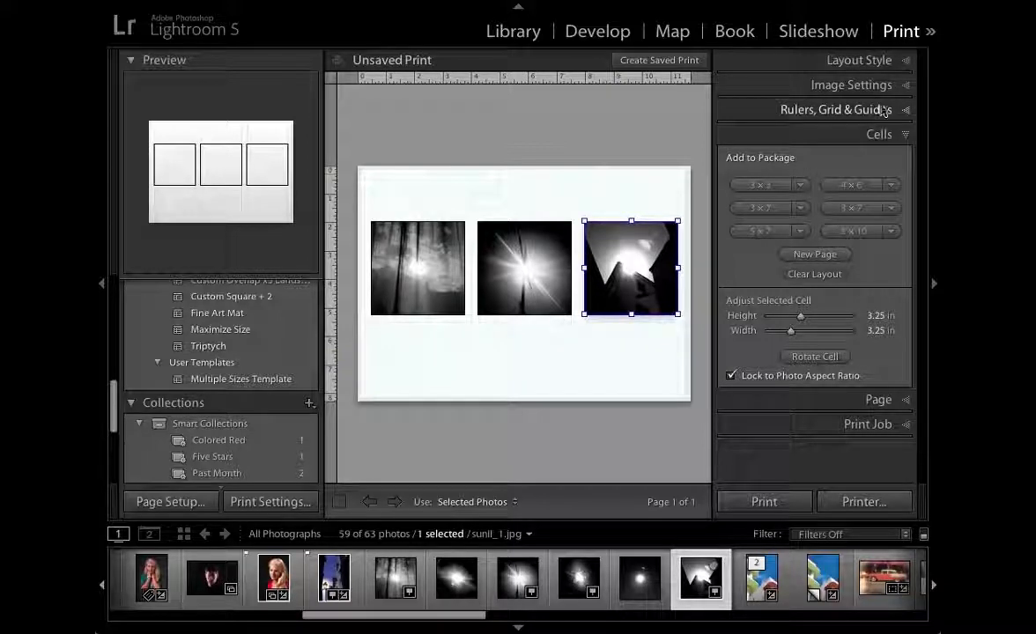
pyautogui.click(835, 109)
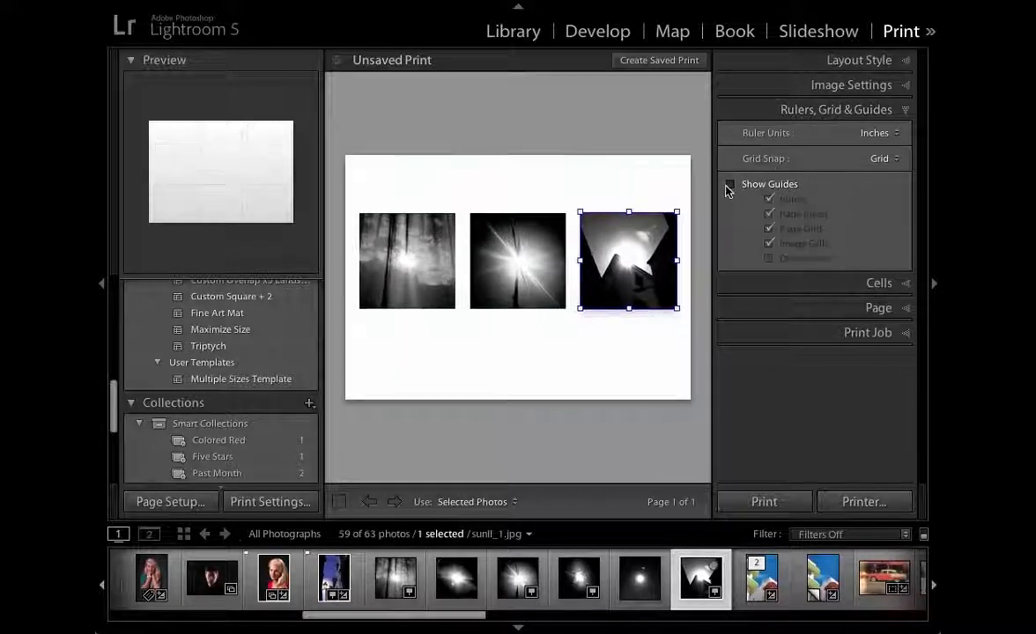
# - Turn on a black Page Background Color in the Page panel
pyautogui.click(730, 183)
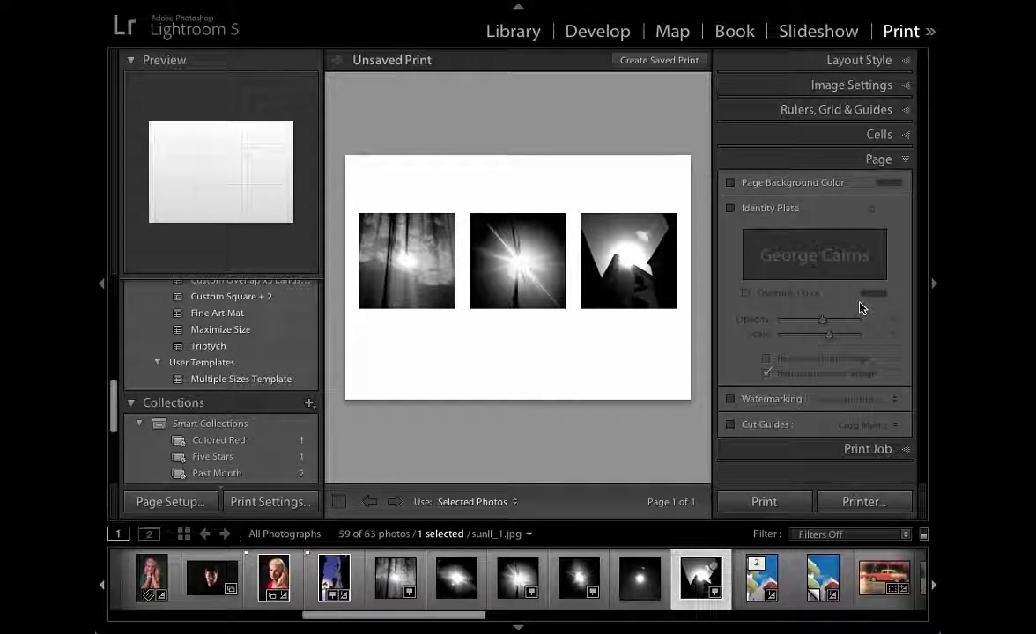
pyautogui.click(730, 181)
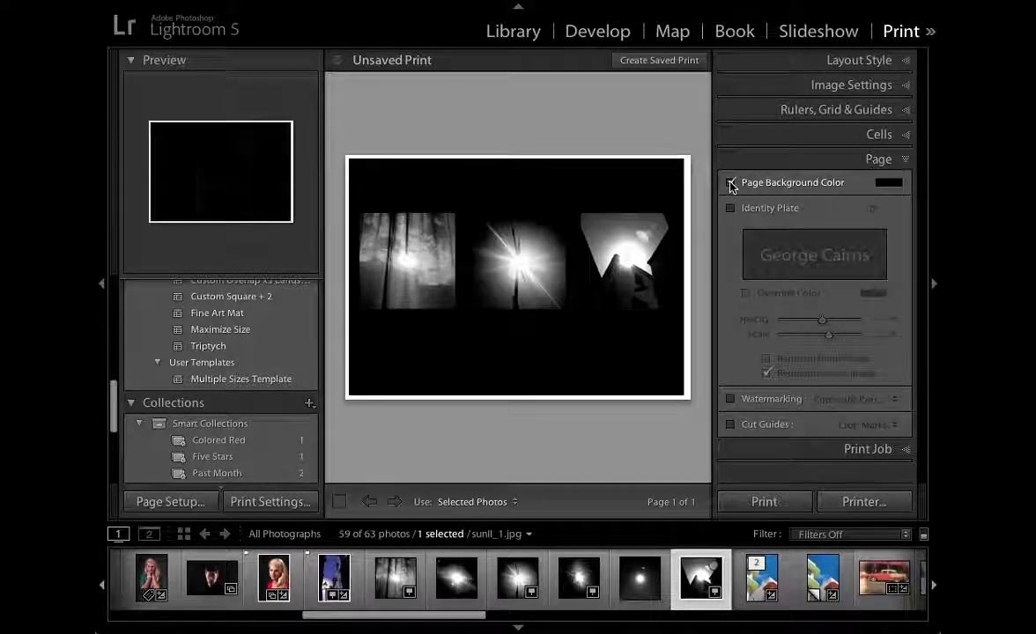
pyautogui.click(730, 182)
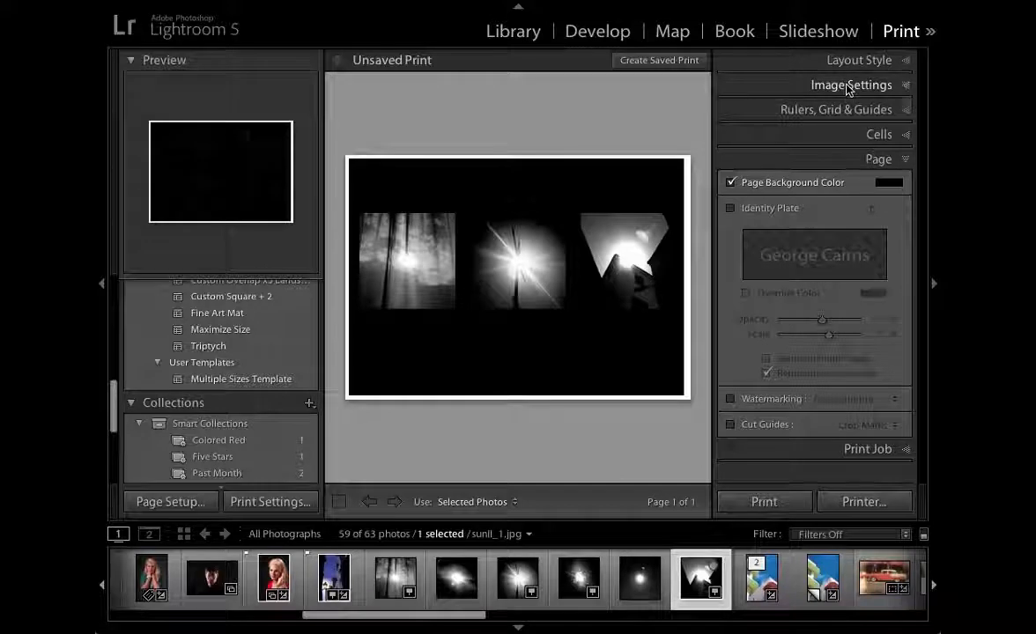
# - Enable Inner Stroke on each photo and set its colour to white
pyautogui.click(851, 84)
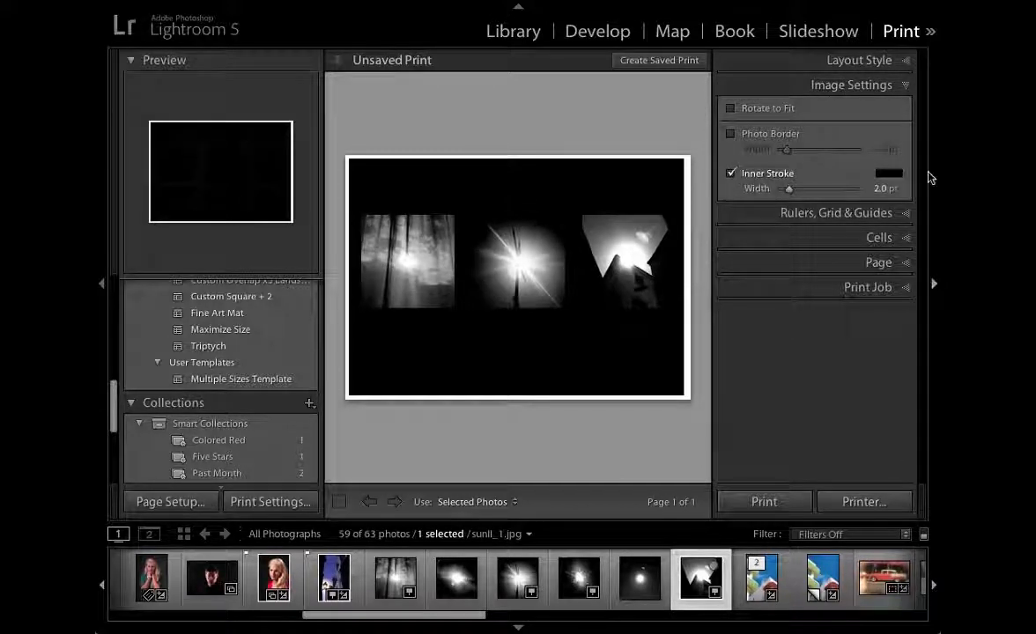
pyautogui.click(888, 173)
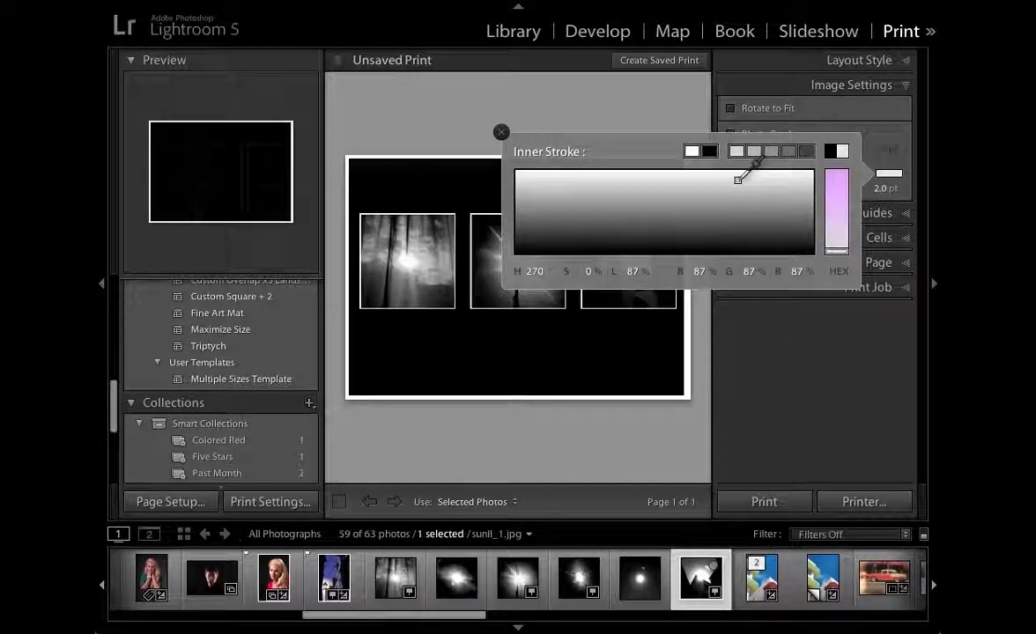
pyautogui.click(501, 131)
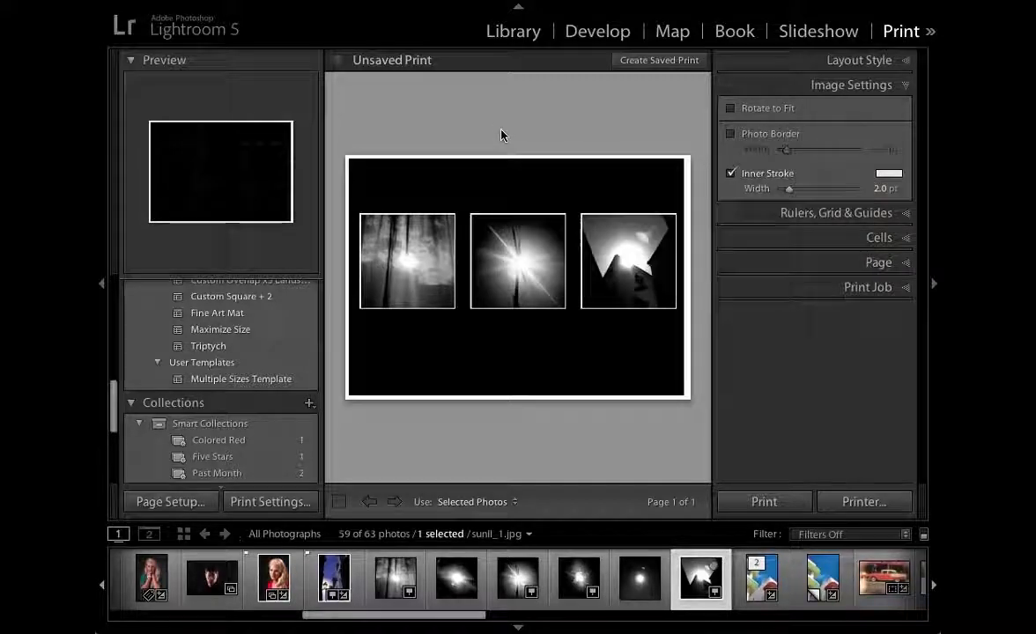
pyautogui.moveTo(789, 188); pyautogui.dragTo(796, 189)
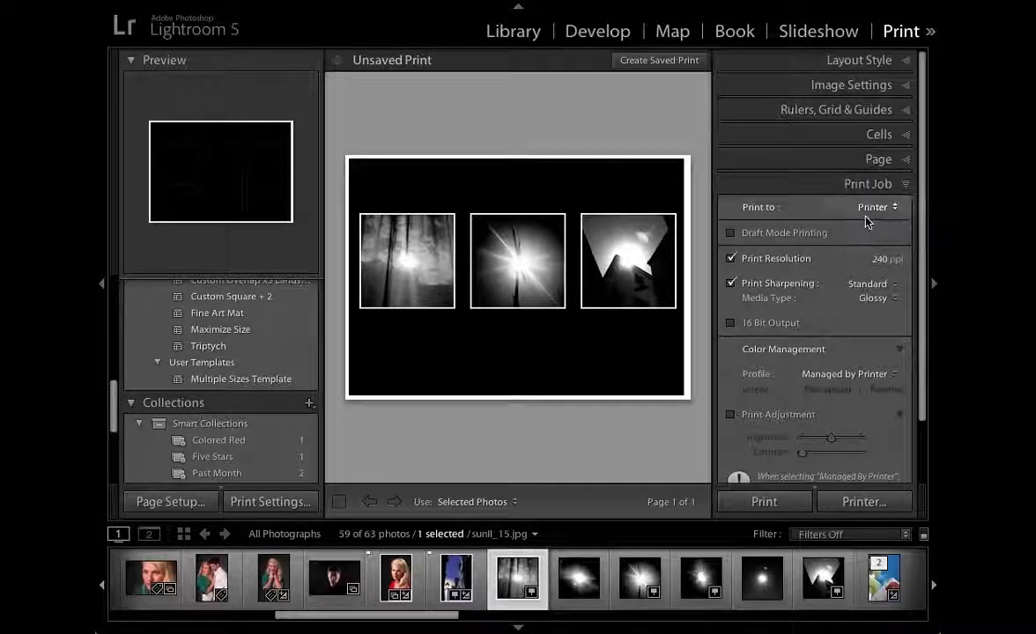
# - Set Print to JPEG File and save the page as Triptych in the Lightroom Prints folder
pyautogui.click(877, 208)
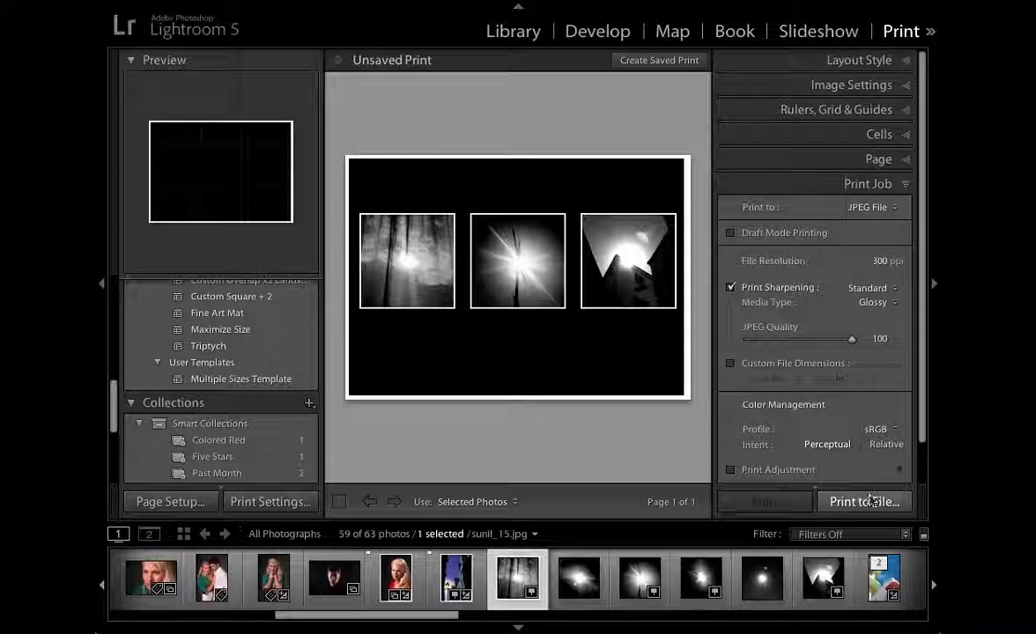
pyautogui.click(863, 500)
pyautogui.write('Triptych')
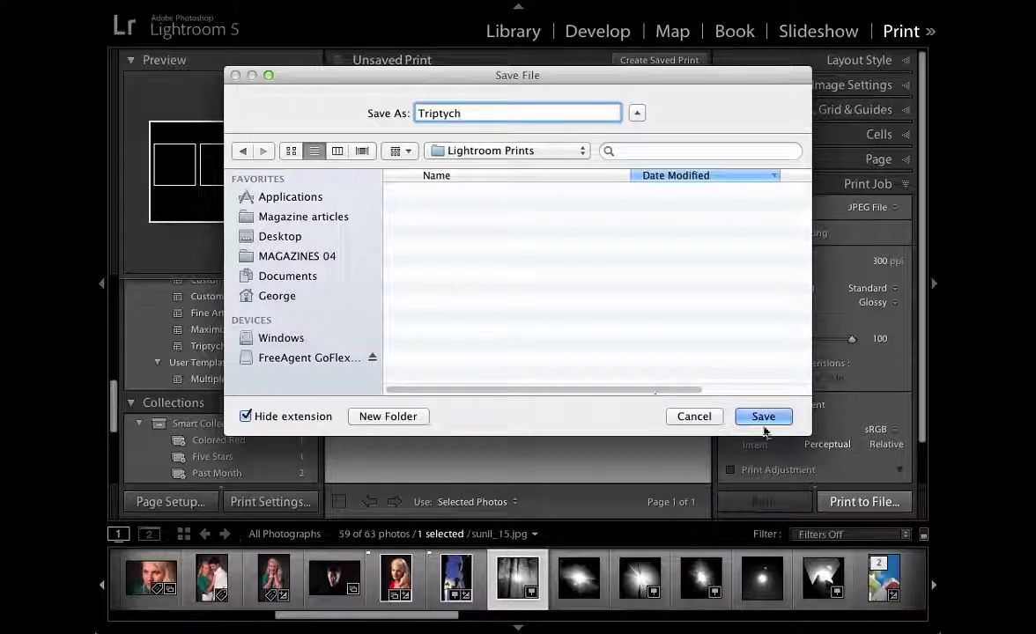
pyautogui.click(763, 416)
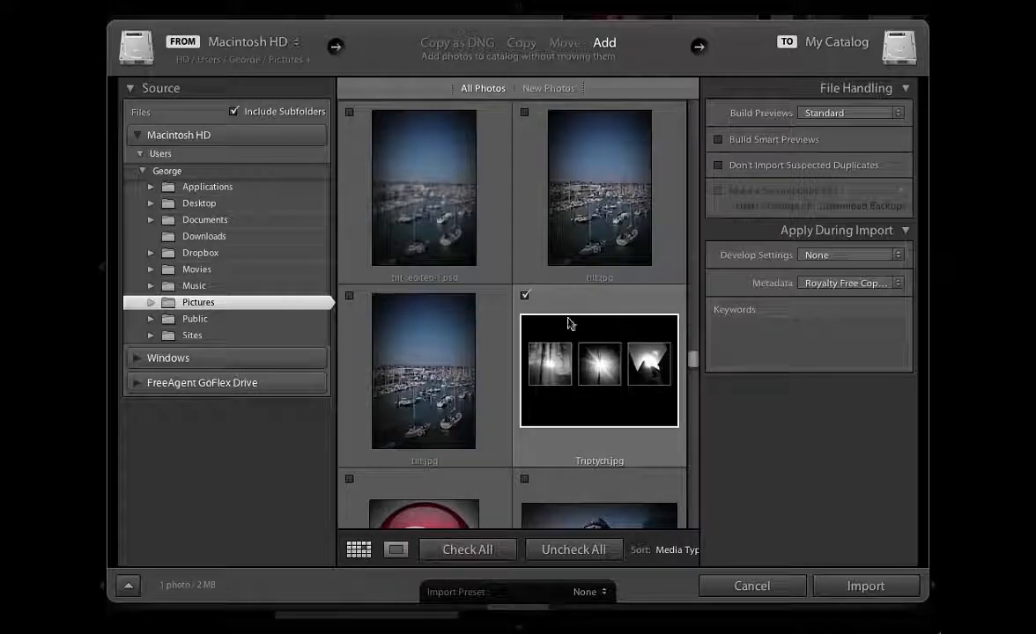
pyautogui.moveTo(592, 360)
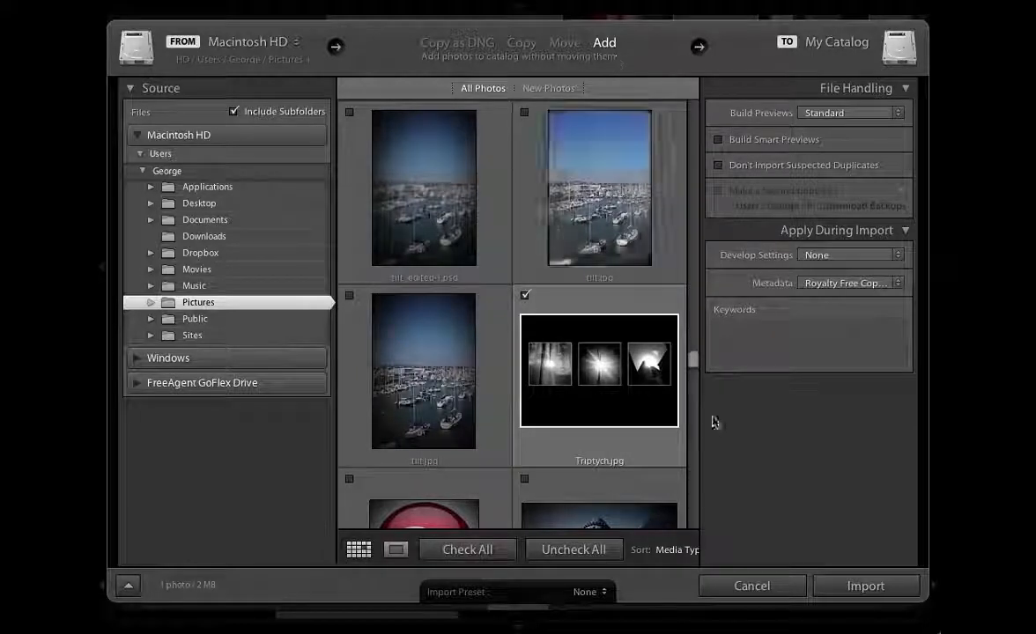
# - Import Triptych.jpg into the catalog and open it in Develop
pyautogui.click(865, 585)
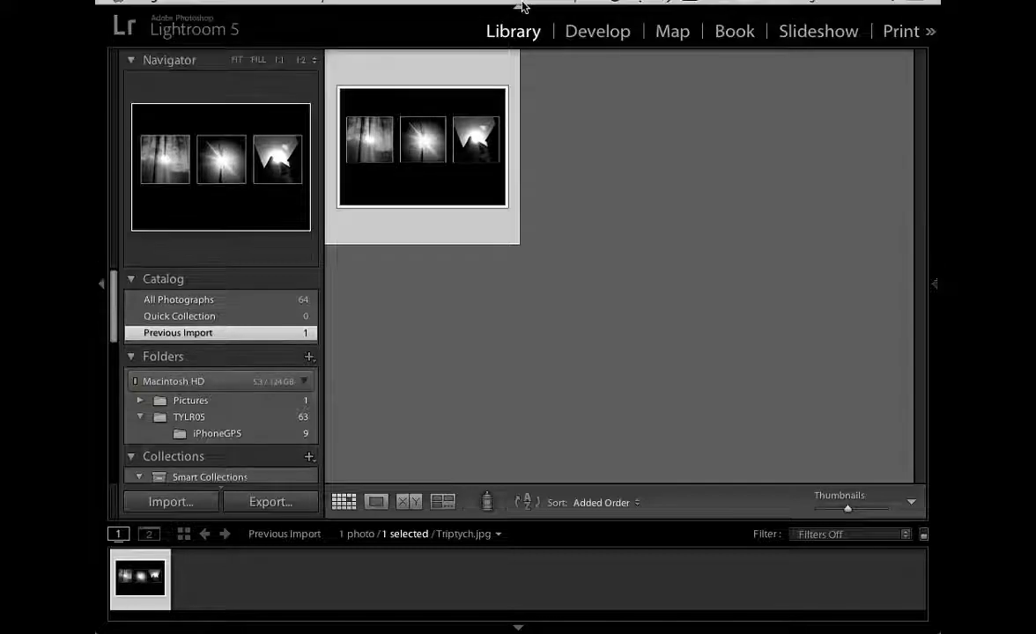
pyautogui.click(597, 32)
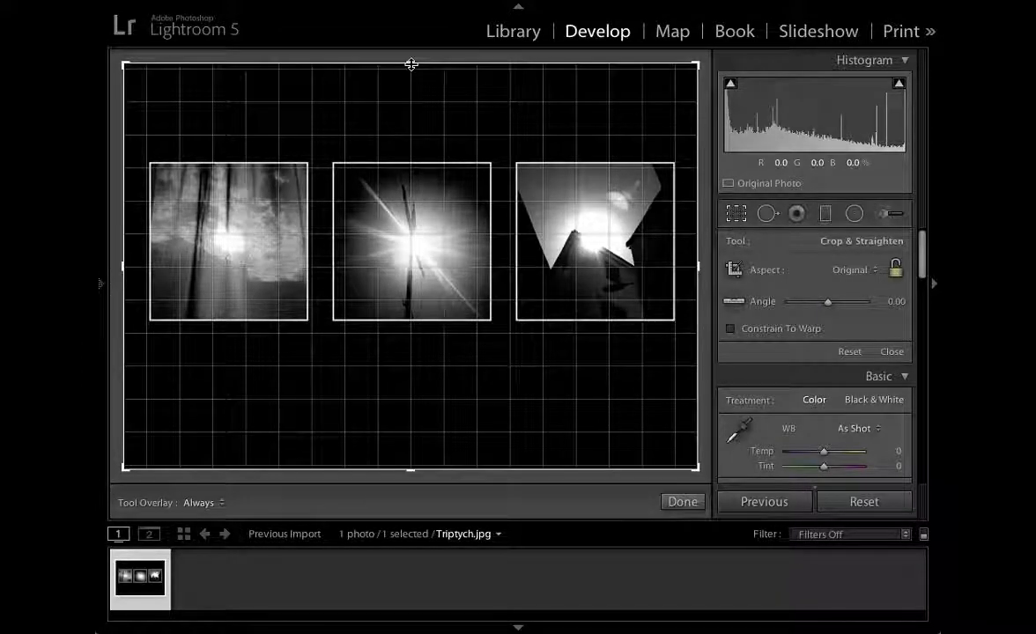
# - Crop the Triptych JPEG to a narrow strip tightly framing the three photos and apply it
pyautogui.moveTo(410, 63); pyautogui.dragTo(410, 141)
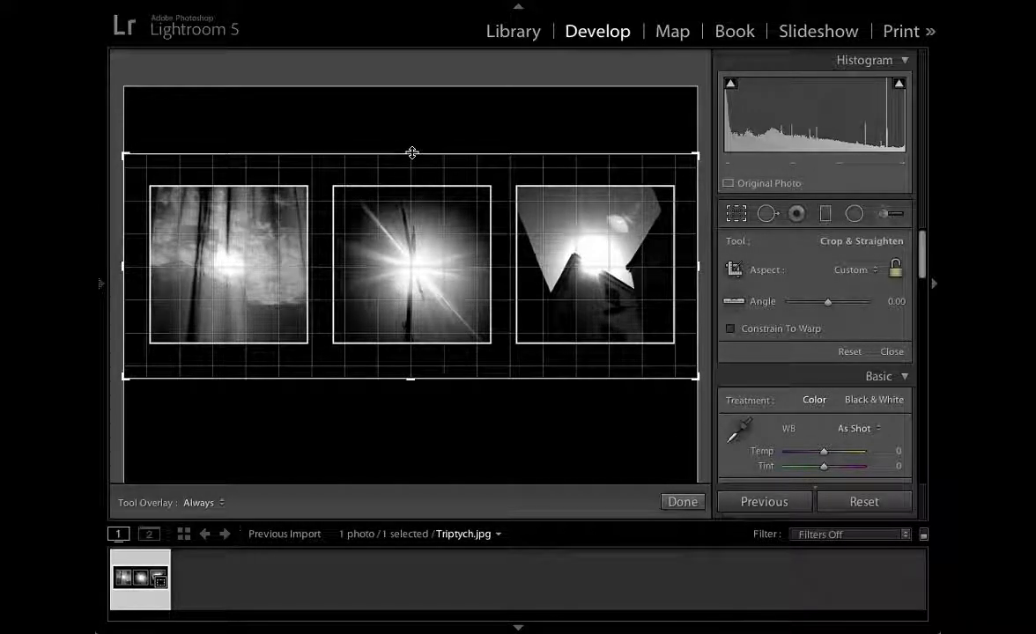
pyautogui.click(683, 501)
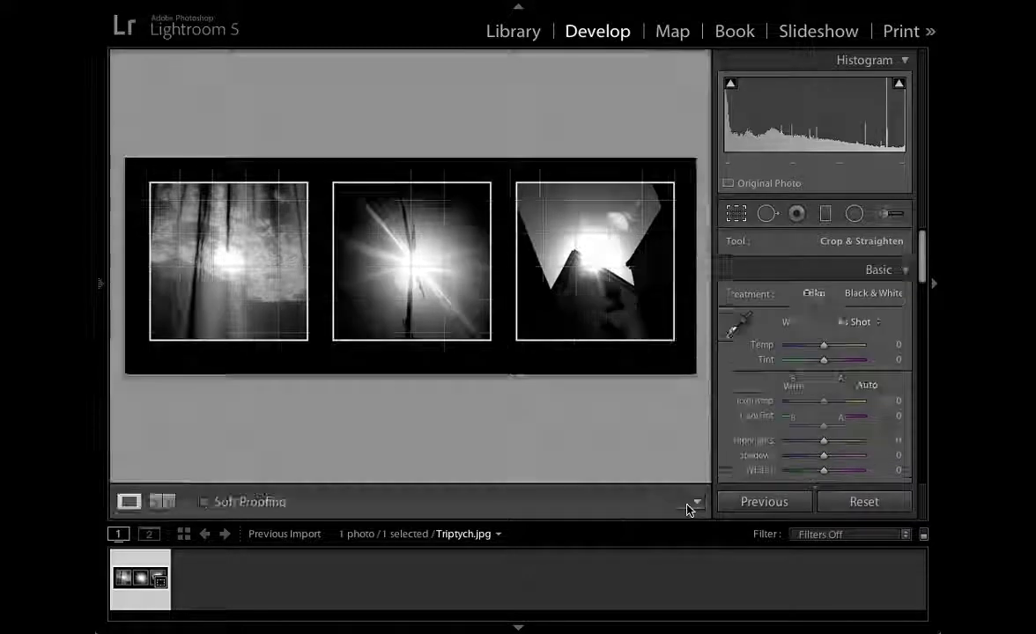